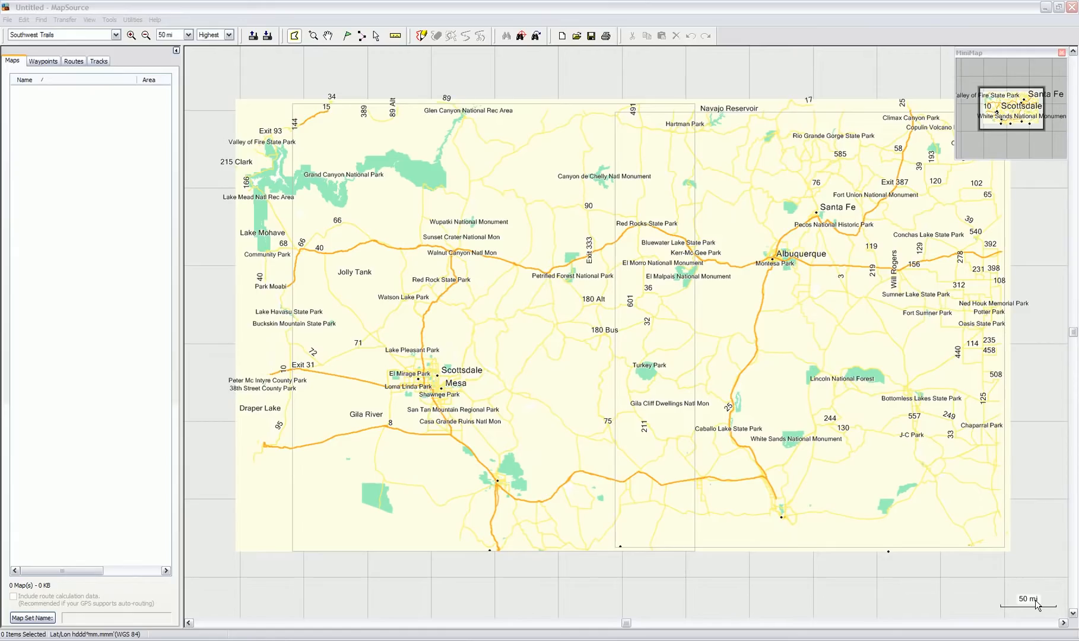
{"action": "mouse_move", "coordinate": [723, 422]}
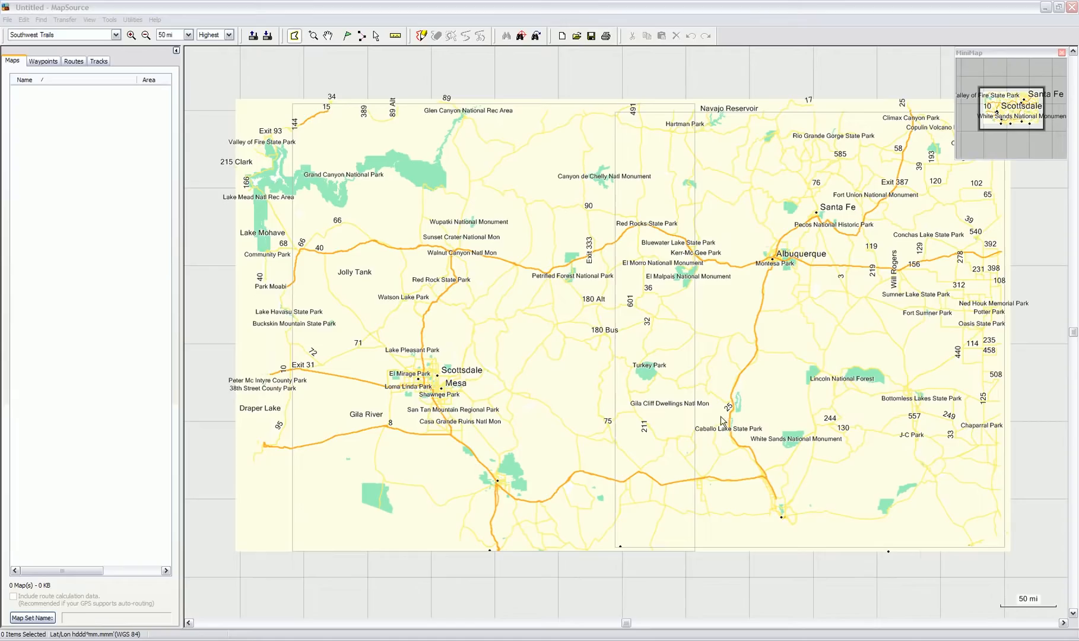
{"action": "mouse_move", "coordinate": [123, 45]}
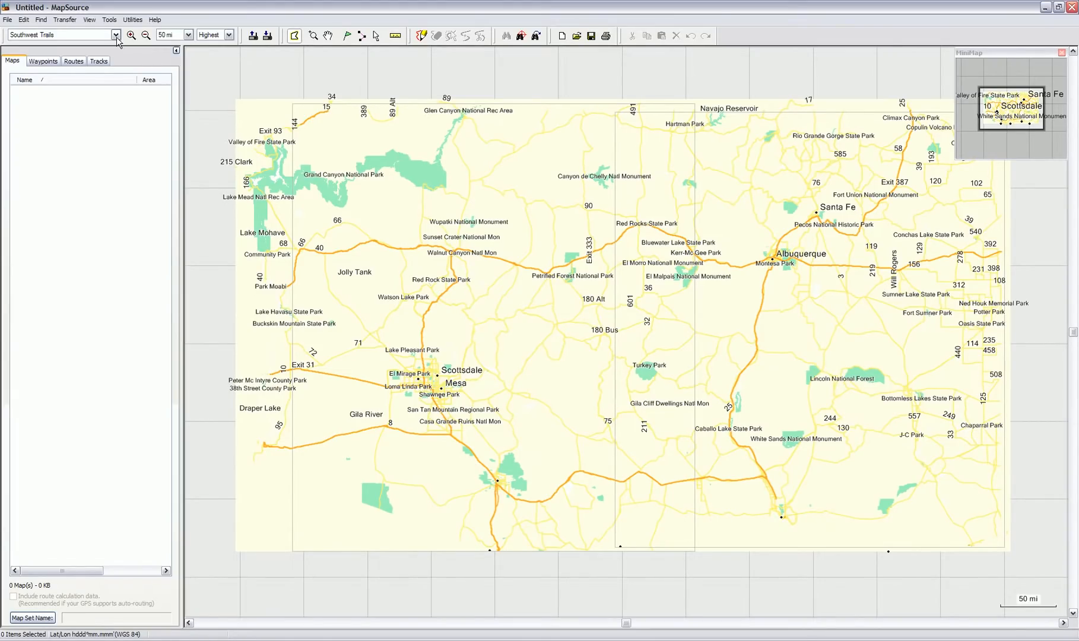
Show the installed map products: Arizona Topo, City Navigator North America v8, Southwest Trails
{"action": "left_click", "coordinate": [115, 34]}
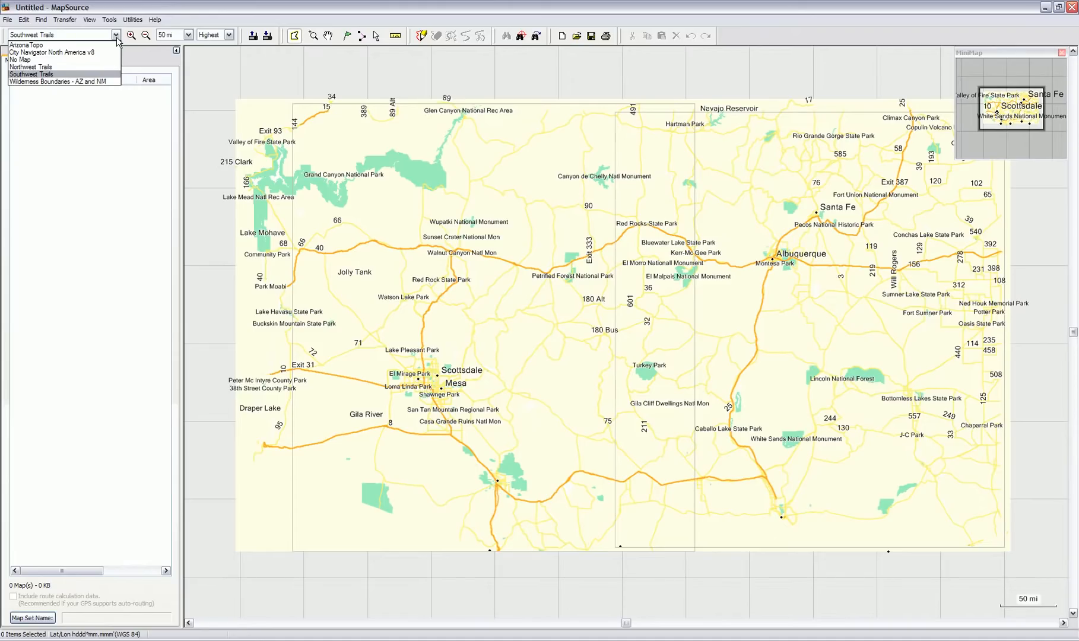
{"action": "mouse_move", "coordinate": [90, 78]}
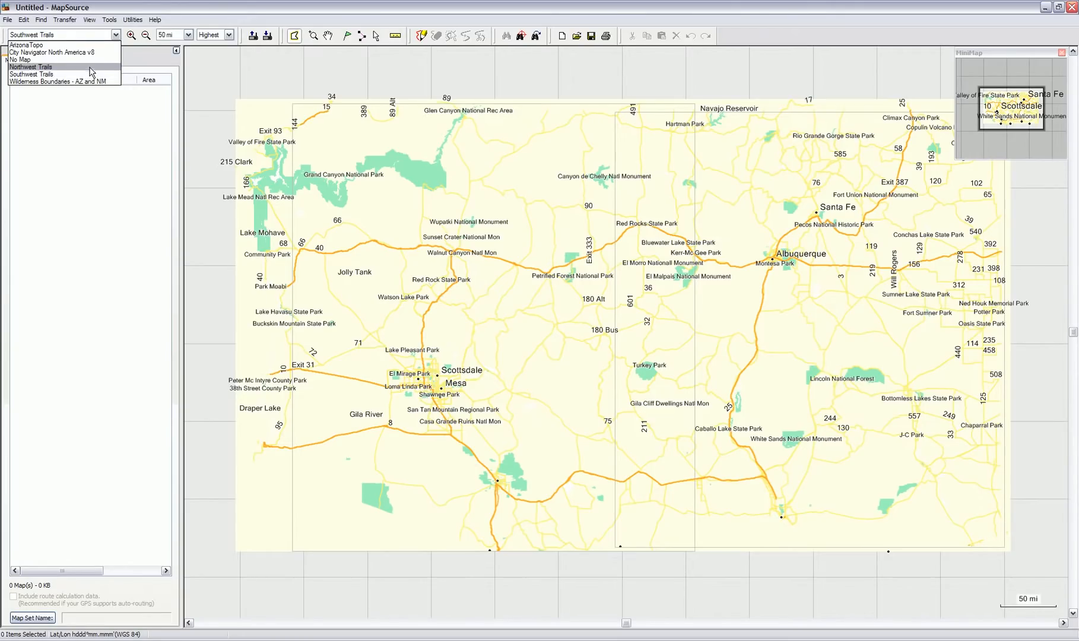
{"action": "mouse_move", "coordinate": [62, 52]}
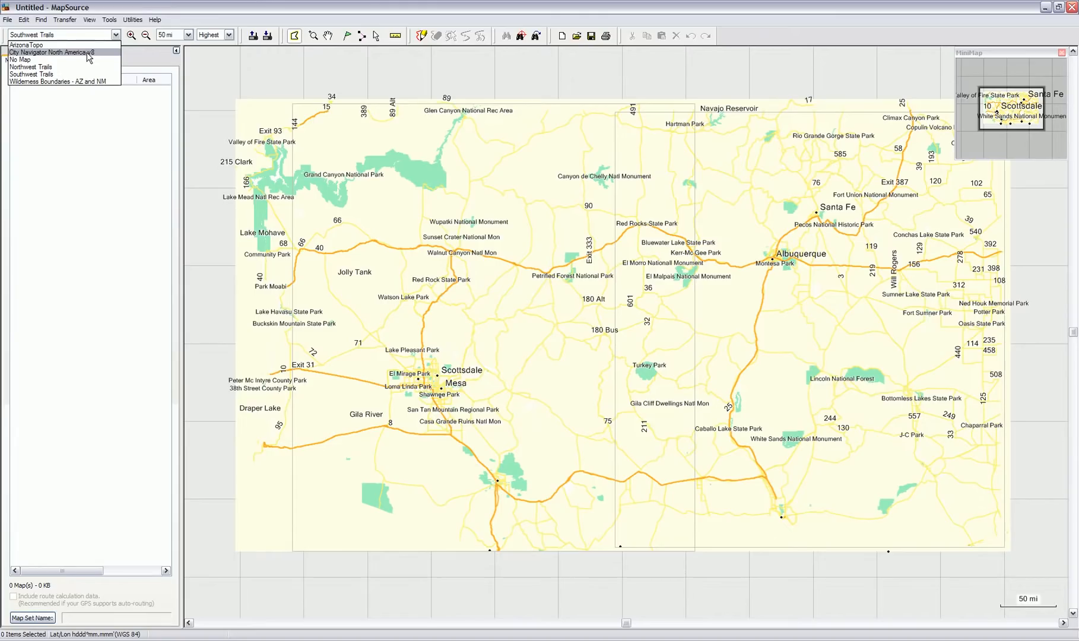
Select City Navigator v8 tiles for Flagstaff, Mesa, Phoenix and Tucson, 25.5 MB total
{"action": "left_click", "coordinate": [54, 52]}
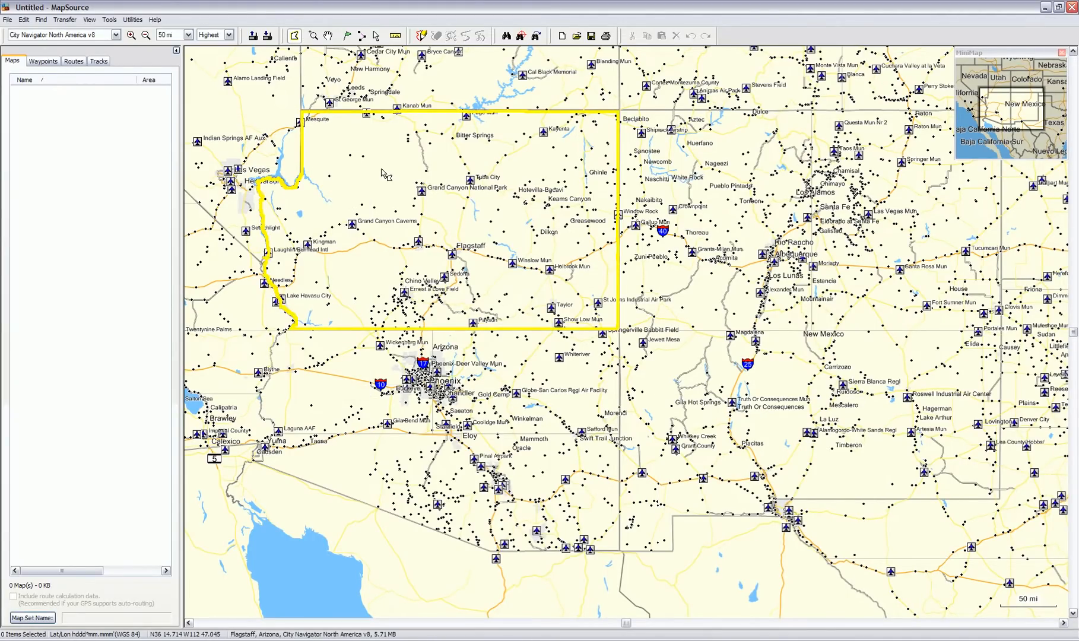
{"action": "left_click", "coordinate": [482, 165]}
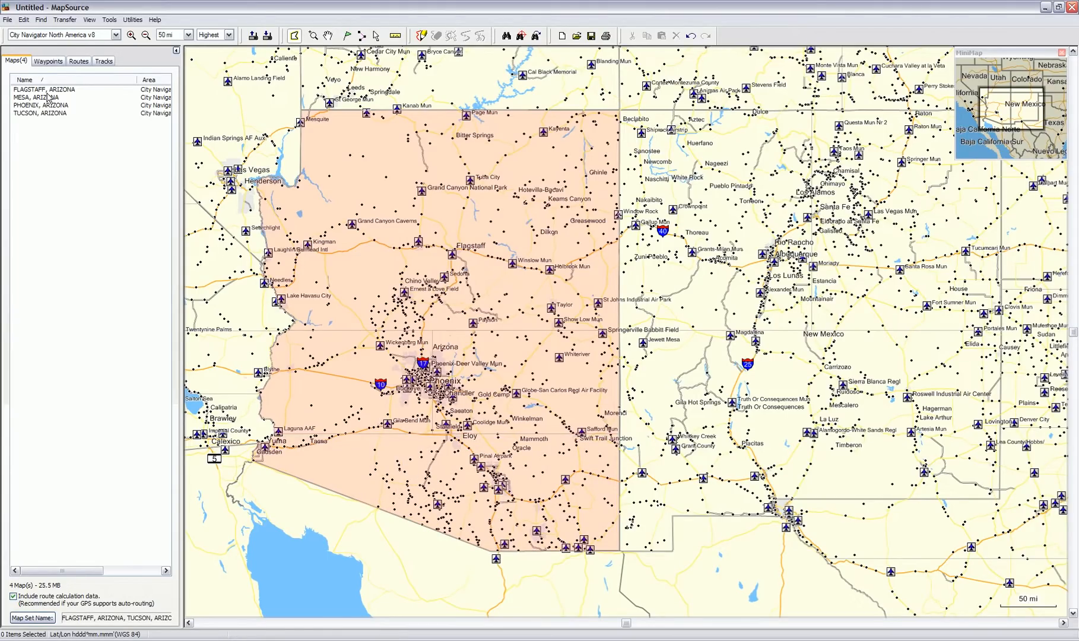
{"action": "mouse_move", "coordinate": [65, 46]}
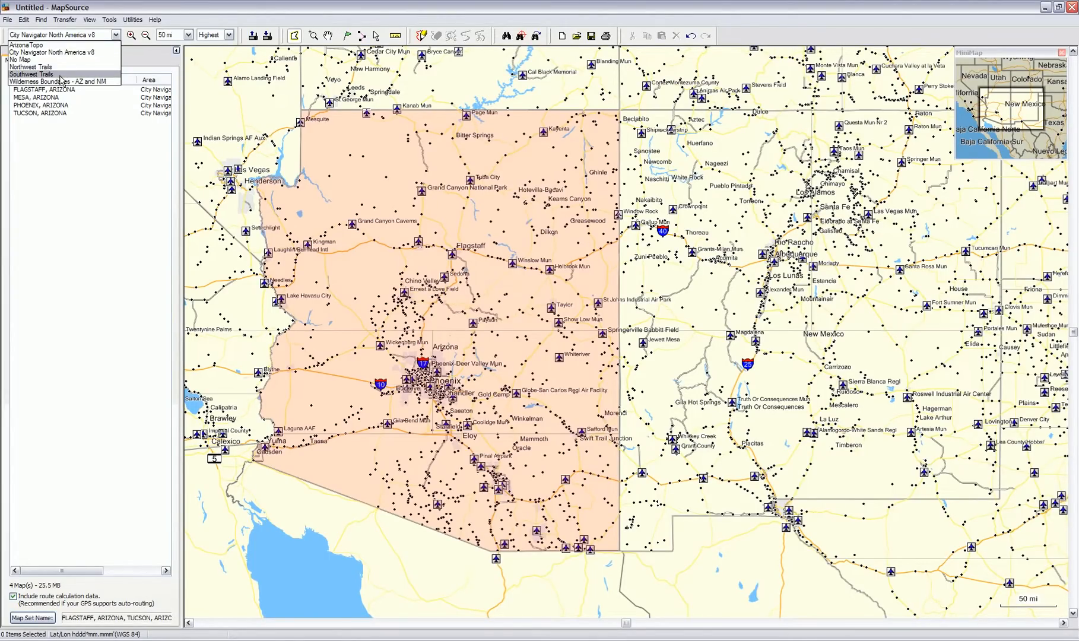
{"action": "mouse_move", "coordinate": [576, 448]}
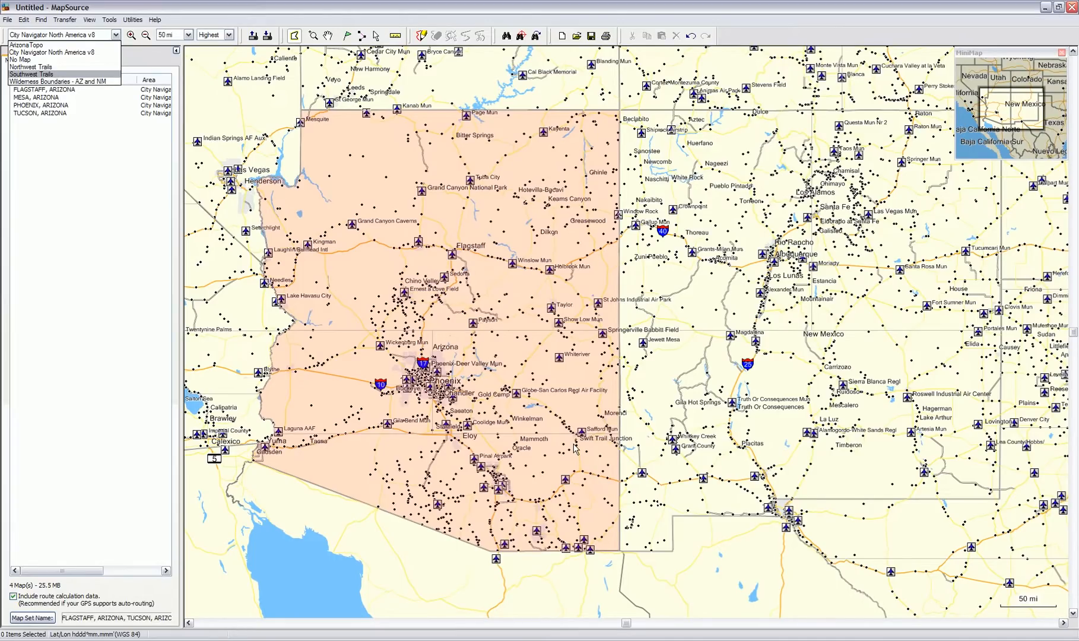
Add the Southwest Trails Arizona tile, bringing the selection to five maps of 26.4 MB
{"action": "left_click", "coordinate": [48, 75]}
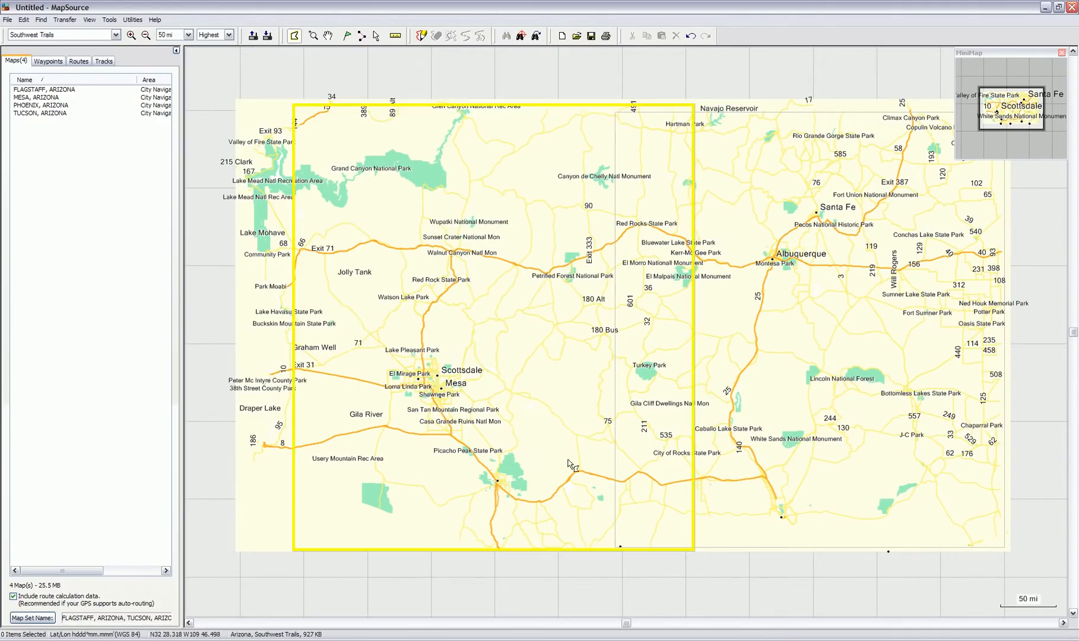
{"action": "left_click", "coordinate": [448, 310]}
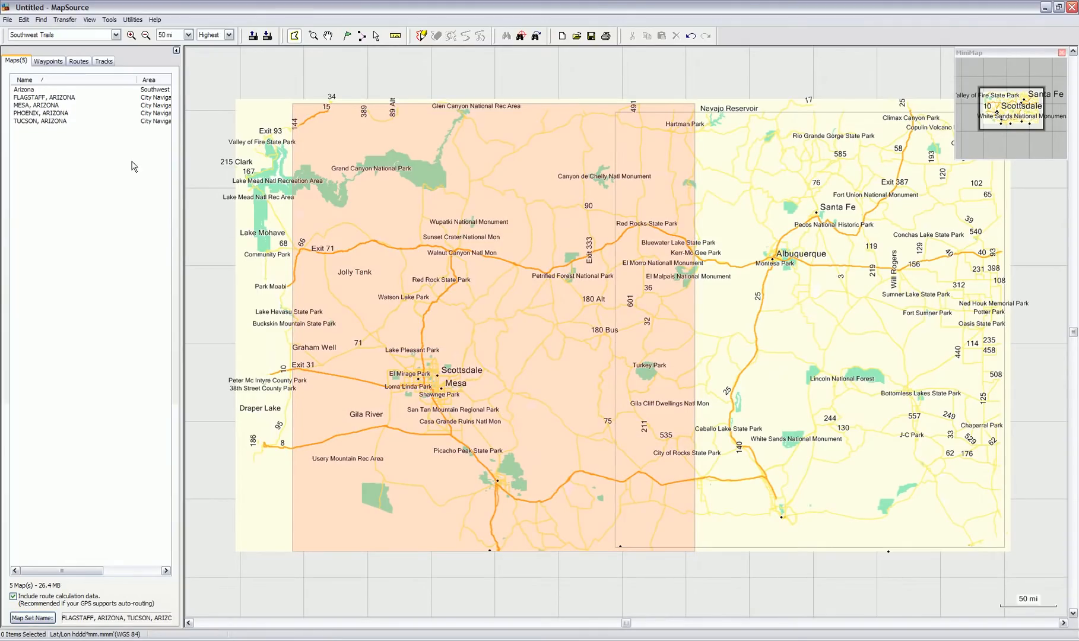
{"action": "mouse_move", "coordinate": [133, 88]}
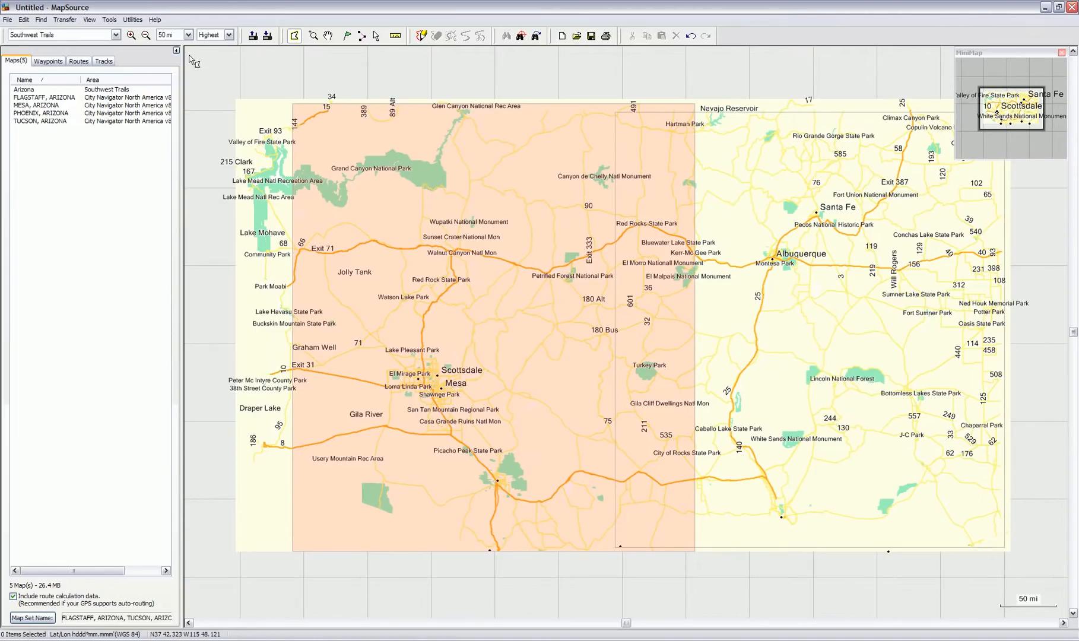
{"action": "mouse_move", "coordinate": [267, 35]}
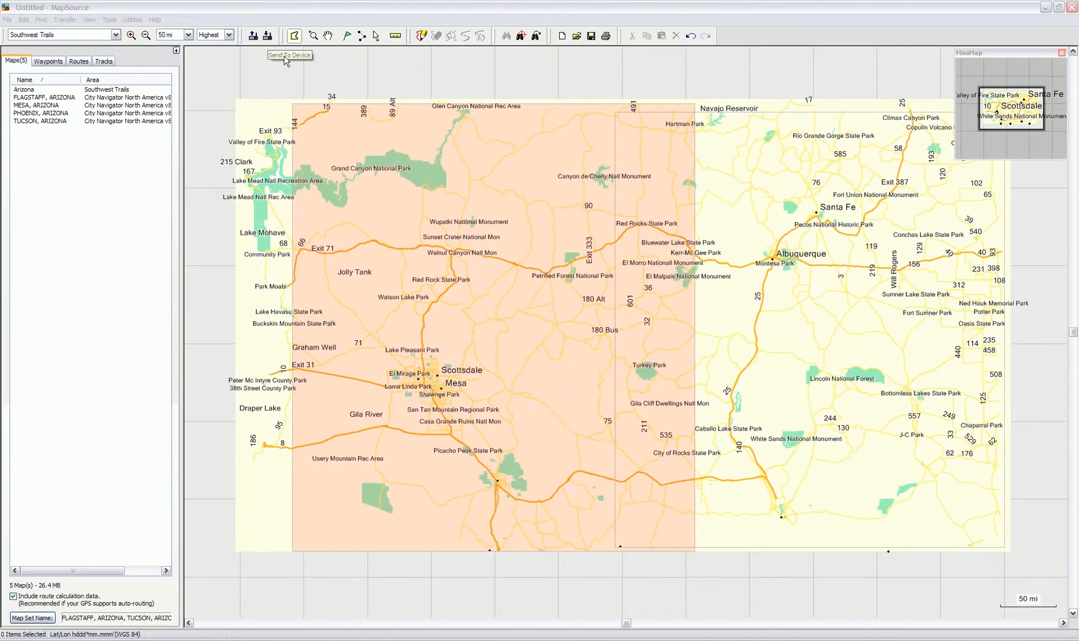
{"action": "mouse_move", "coordinate": [305, 80]}
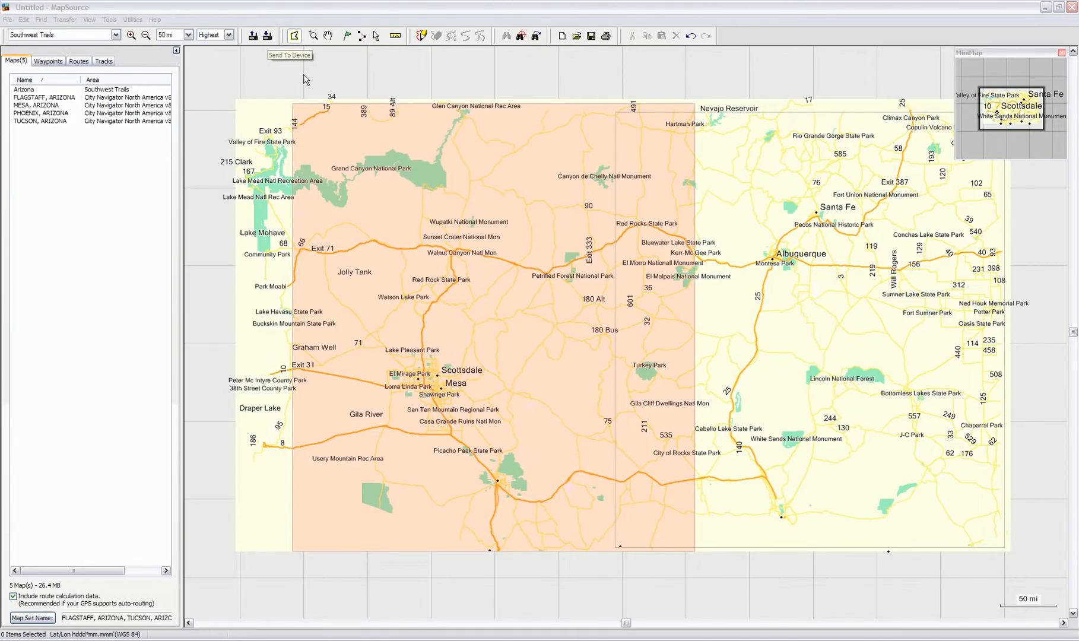
Send the five selected maps to the GARMIN (G:\) device
{"action": "left_click", "coordinate": [294, 35]}
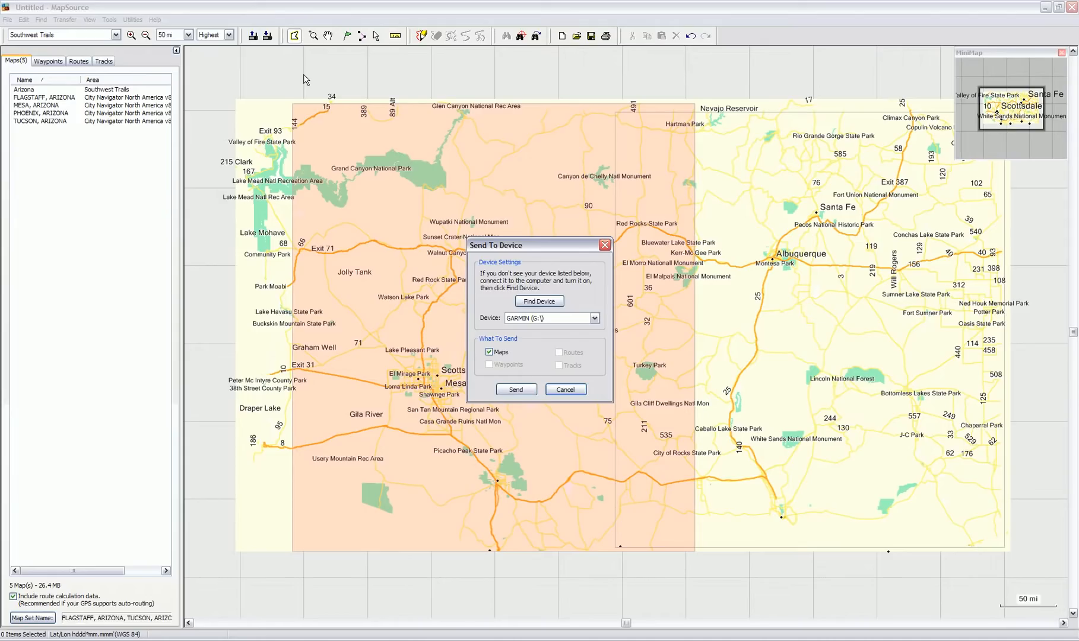
{"action": "mouse_move", "coordinate": [365, 140]}
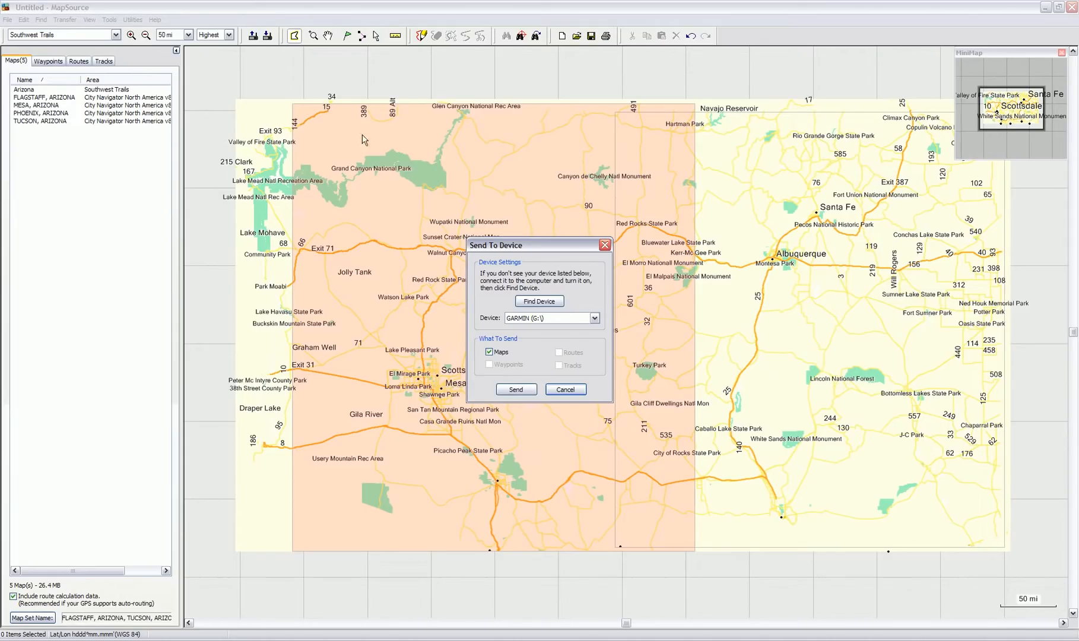
{"action": "mouse_move", "coordinate": [486, 292]}
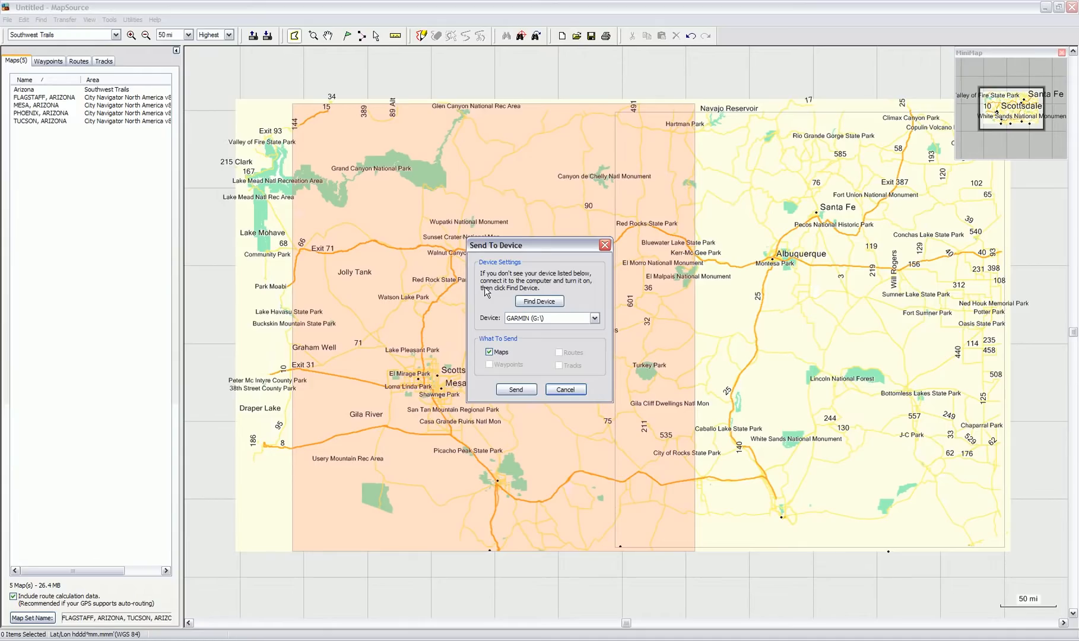
{"action": "mouse_move", "coordinate": [532, 354]}
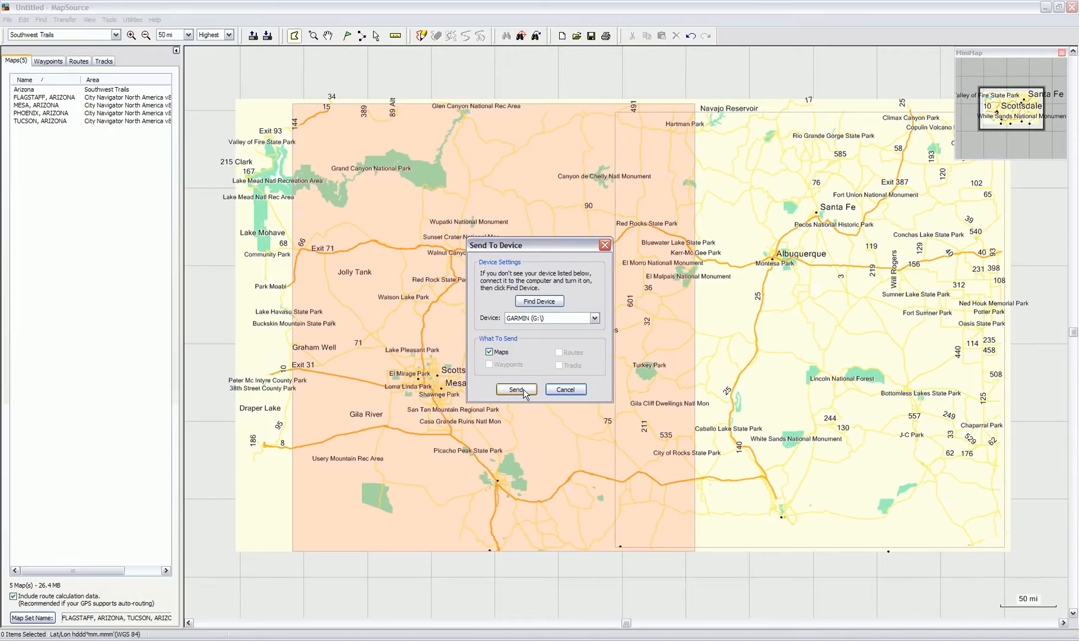
{"action": "left_click", "coordinate": [515, 389]}
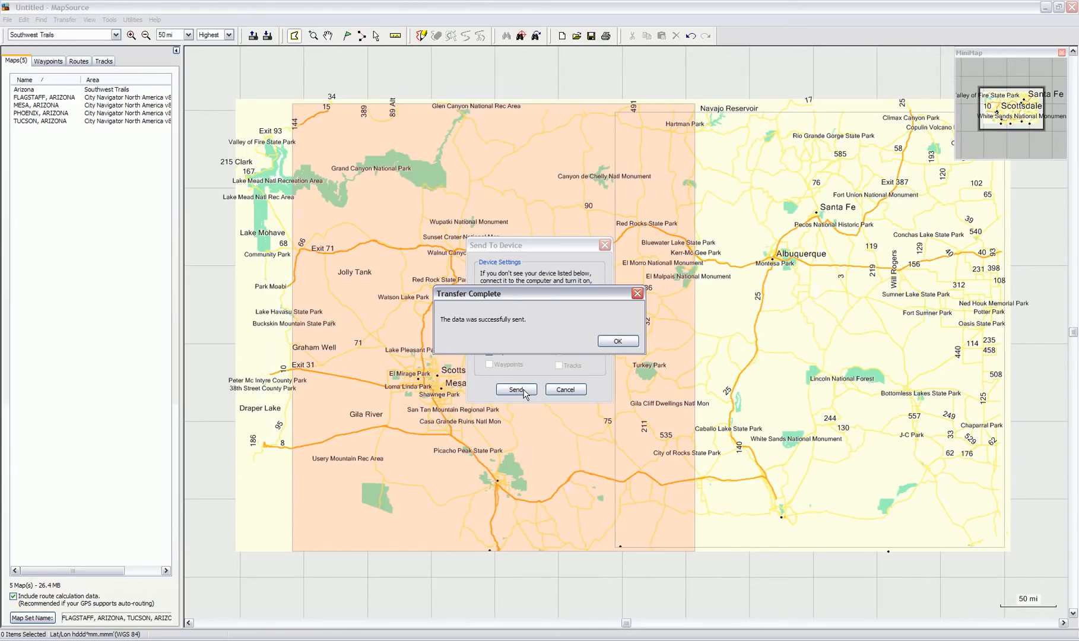
{"action": "mouse_move", "coordinate": [576, 376]}
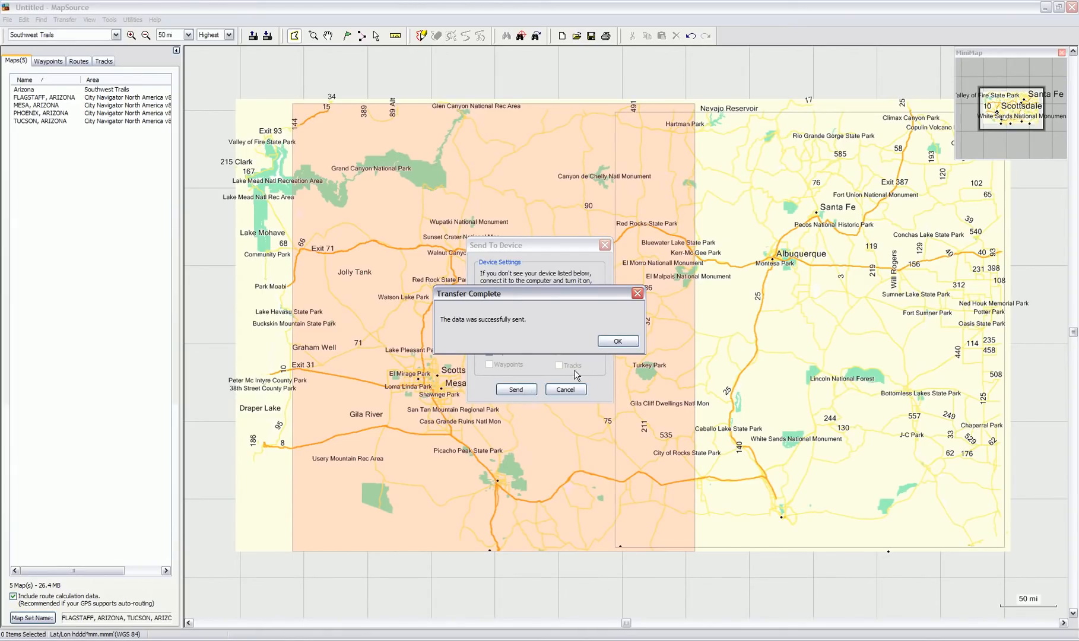
Dismiss the Transfer Complete notice, returning to the map with five tiles selected
{"action": "left_click", "coordinate": [616, 341]}
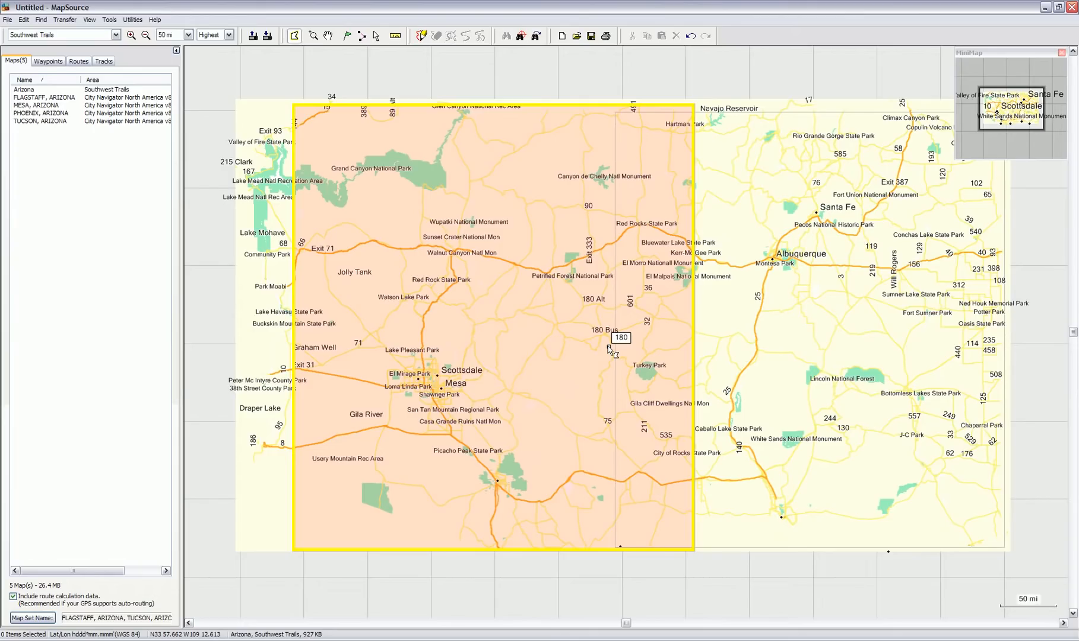
{"action": "mouse_move", "coordinate": [586, 337]}
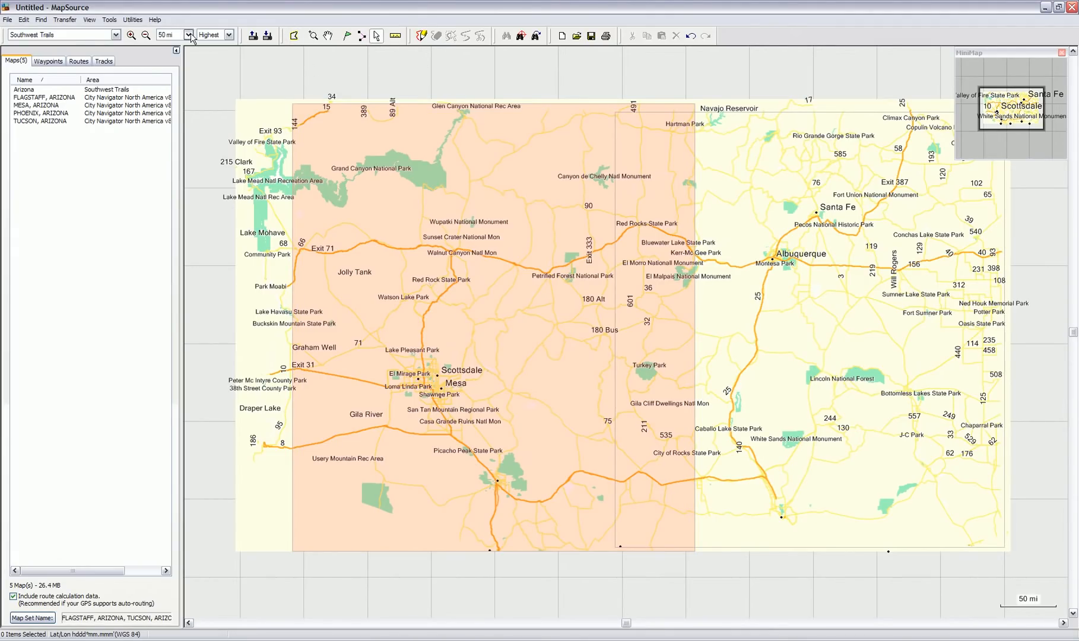
Deselect the Southwest Trails Arizona tile, leaving four maps of 25.5 MB, and zoom into Tucson
{"action": "left_click", "coordinate": [187, 34]}
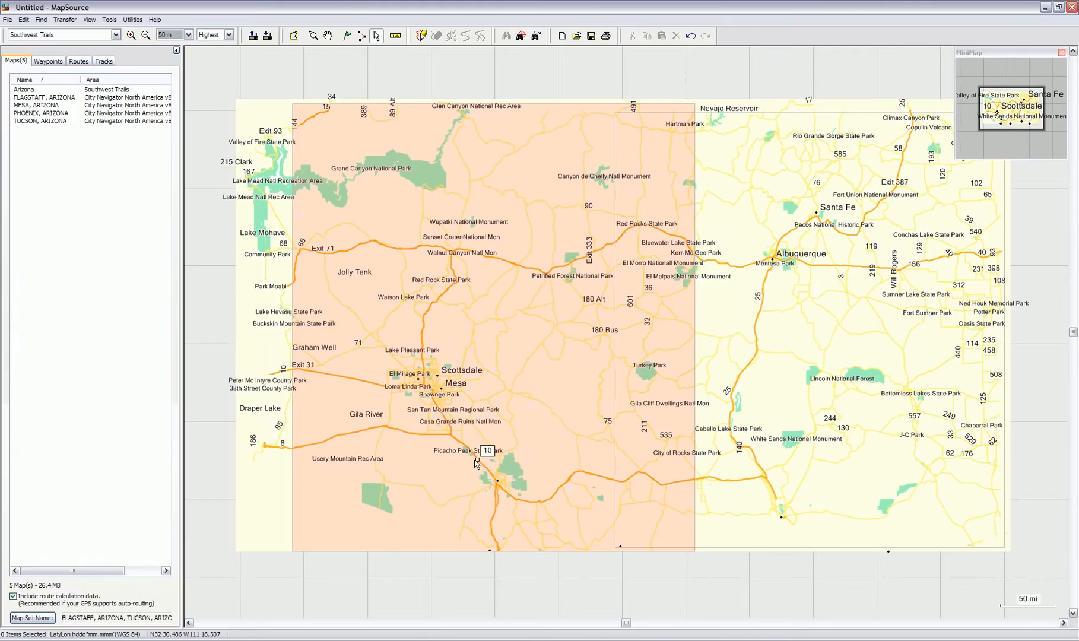
{"action": "mouse_move", "coordinate": [536, 513]}
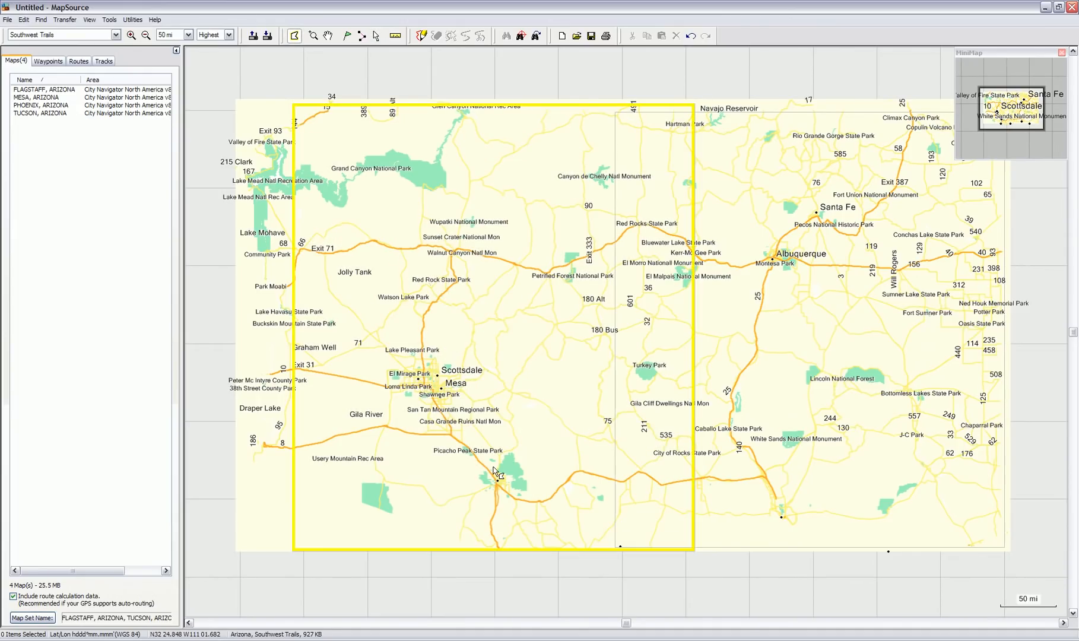
{"action": "left_click", "coordinate": [313, 36]}
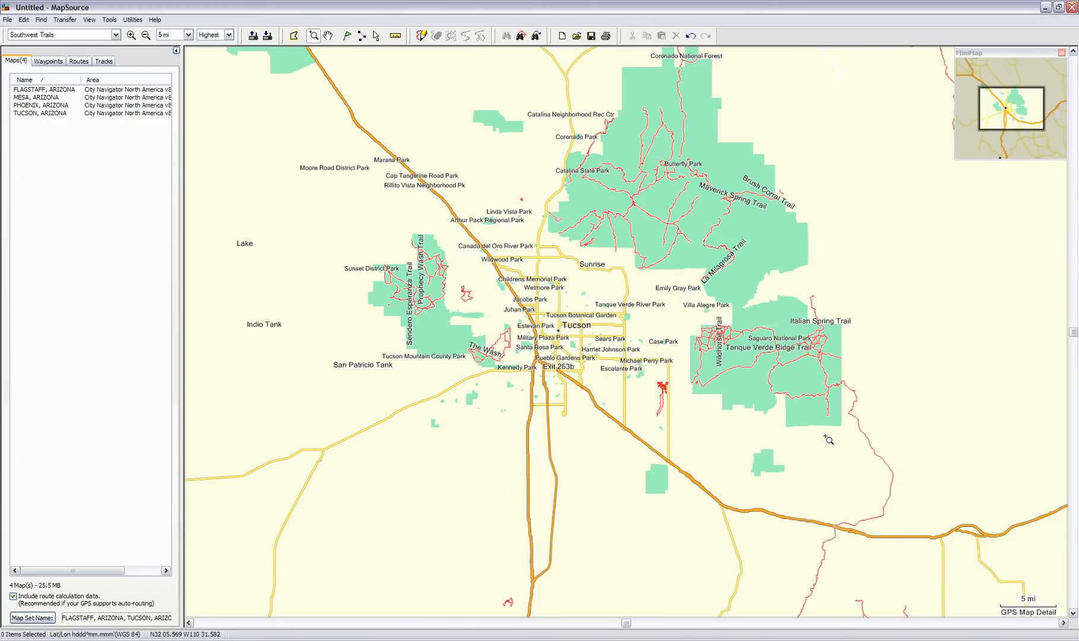
{"action": "mouse_move", "coordinate": [866, 342]}
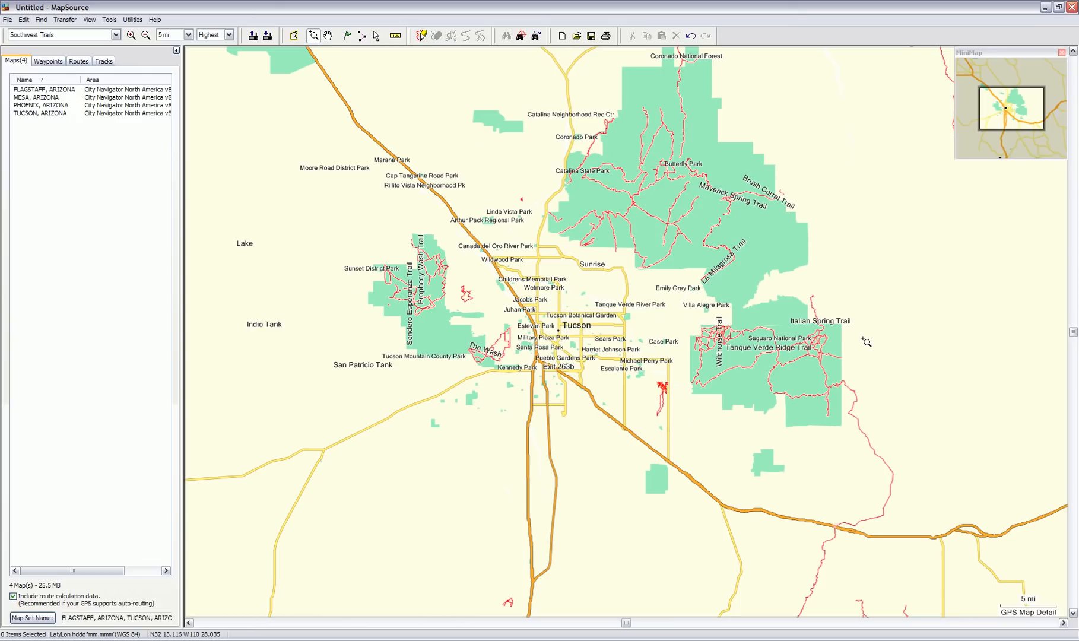
{"action": "mouse_move", "coordinate": [886, 333]}
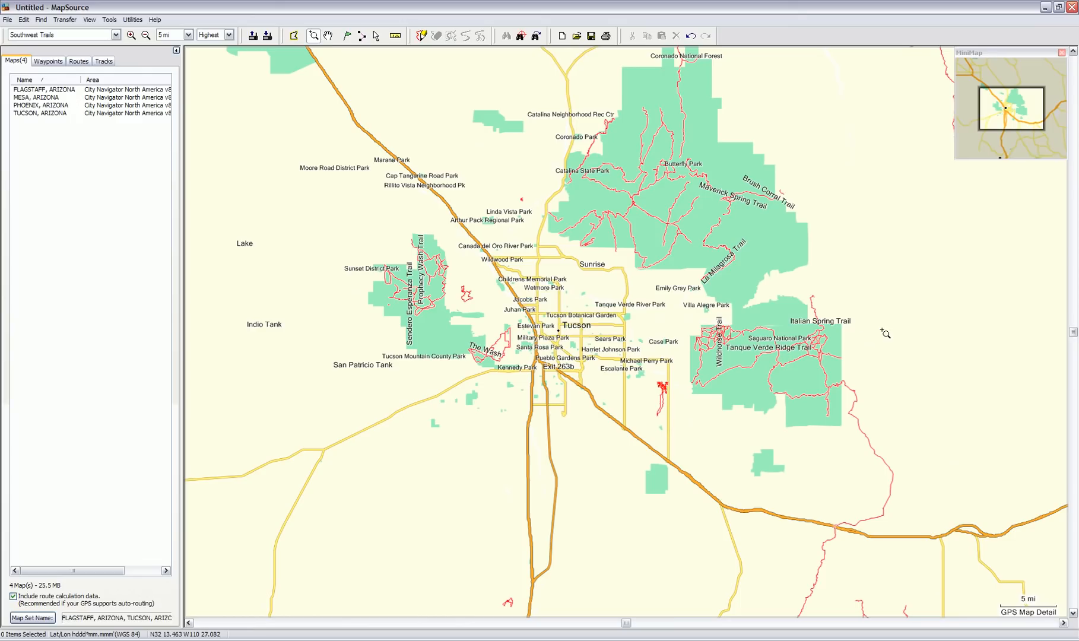
{"action": "mouse_move", "coordinate": [996, 183]}
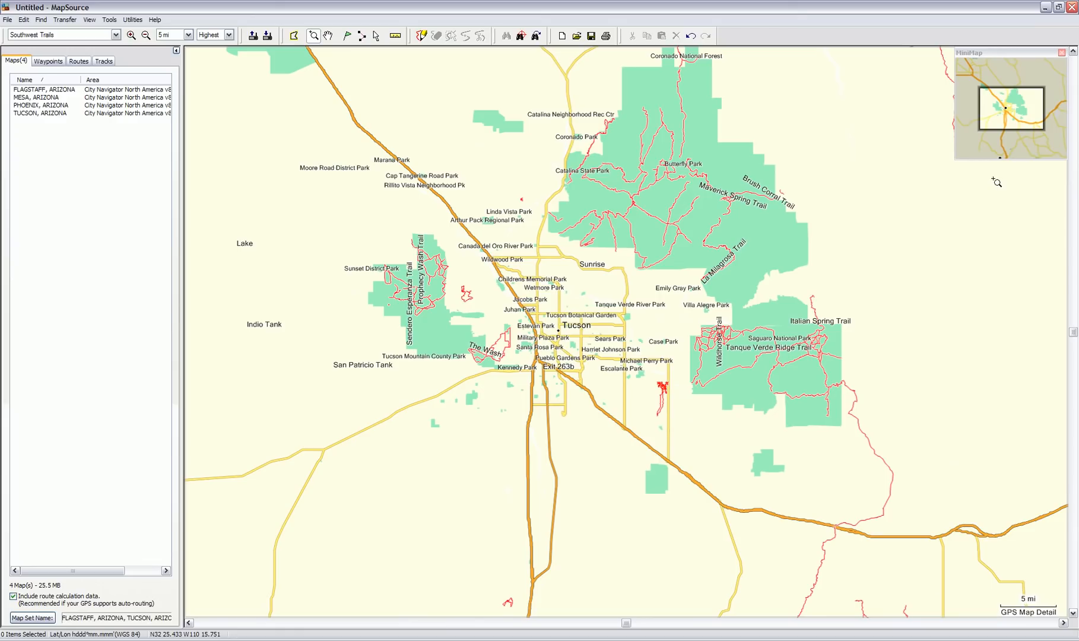
{"action": "mouse_move", "coordinate": [1072, 79]}
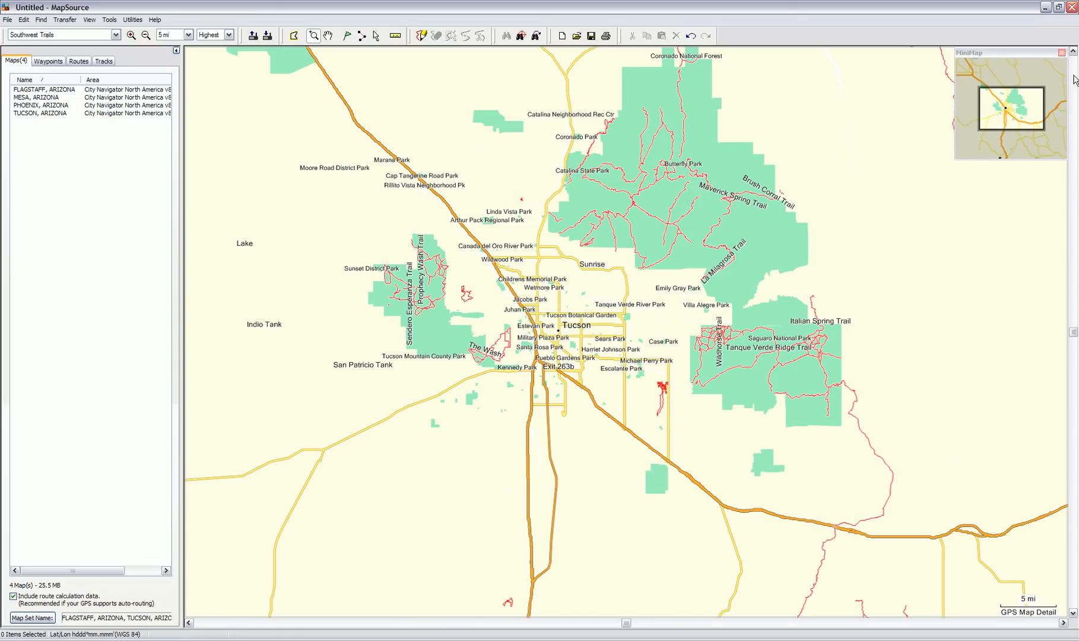